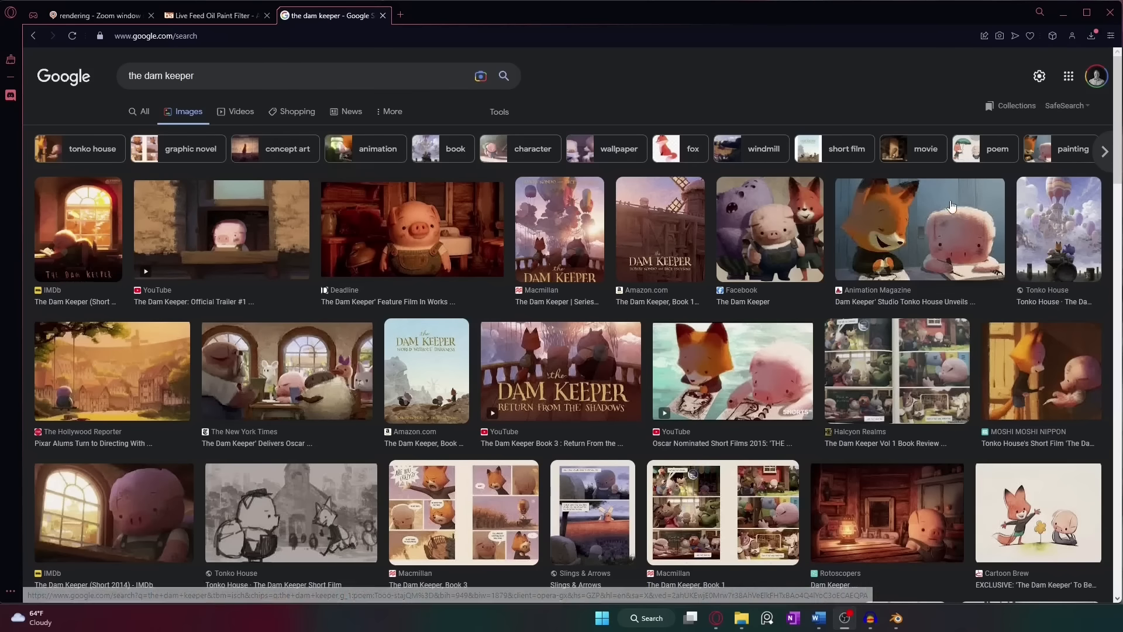
{"action": "scroll", "scroll_direction": "down", "scroll_amount": 3}
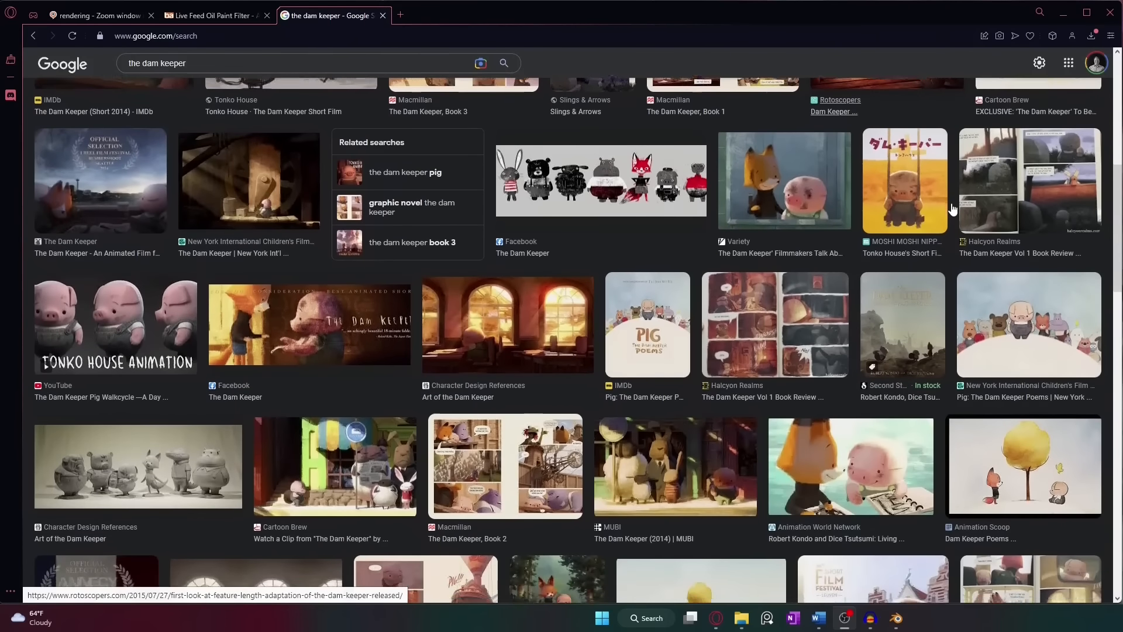